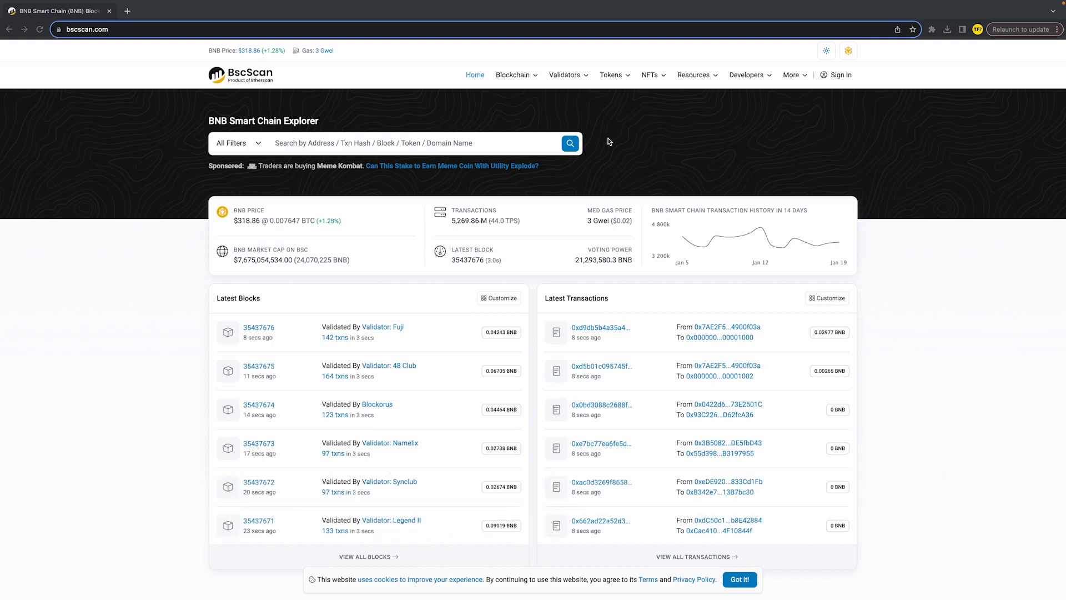
mouse_move(78, 159)
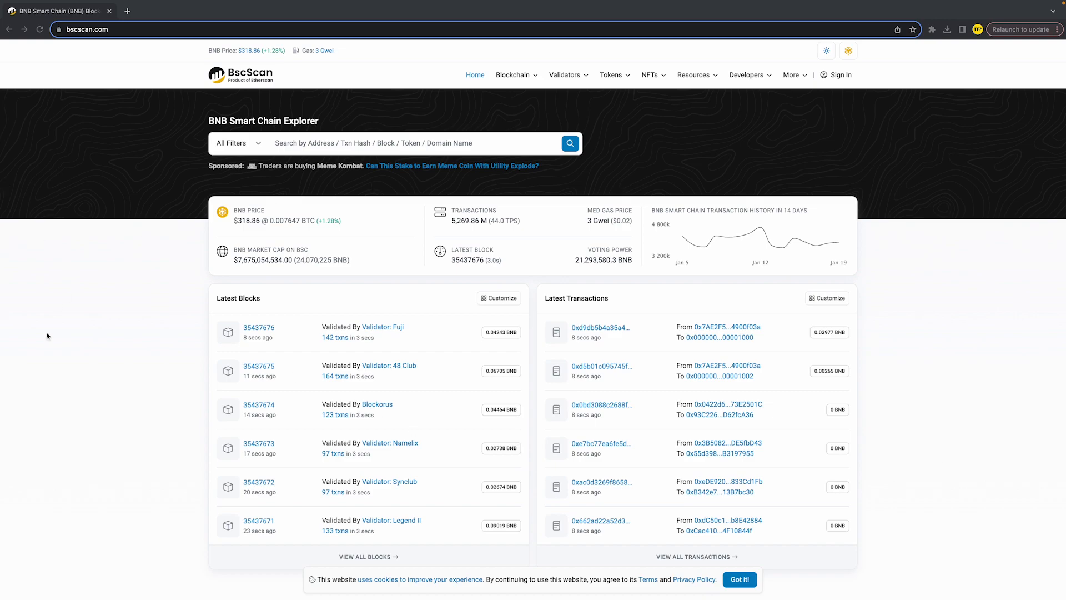
Search the BscScan explorer for 'safemoon'.
left_click(415, 142)
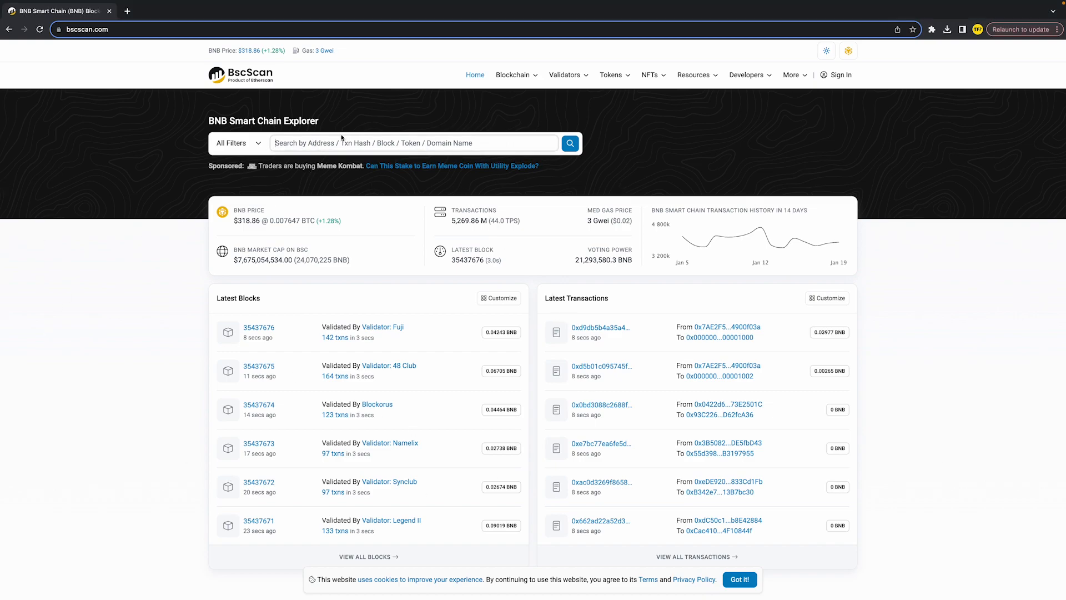
mouse_move(382, 133)
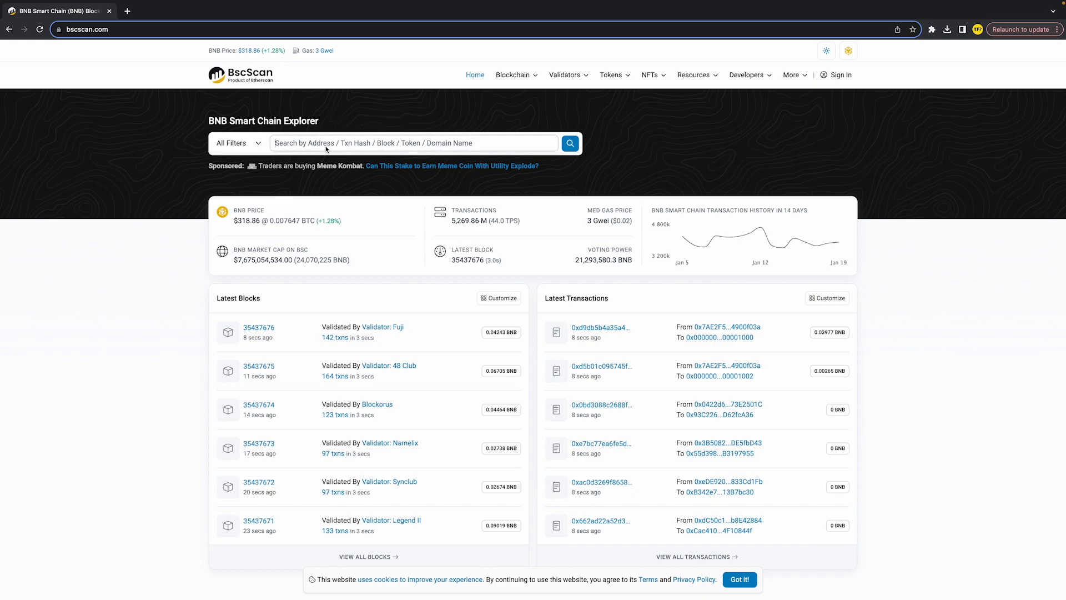
mouse_move(841, 74)
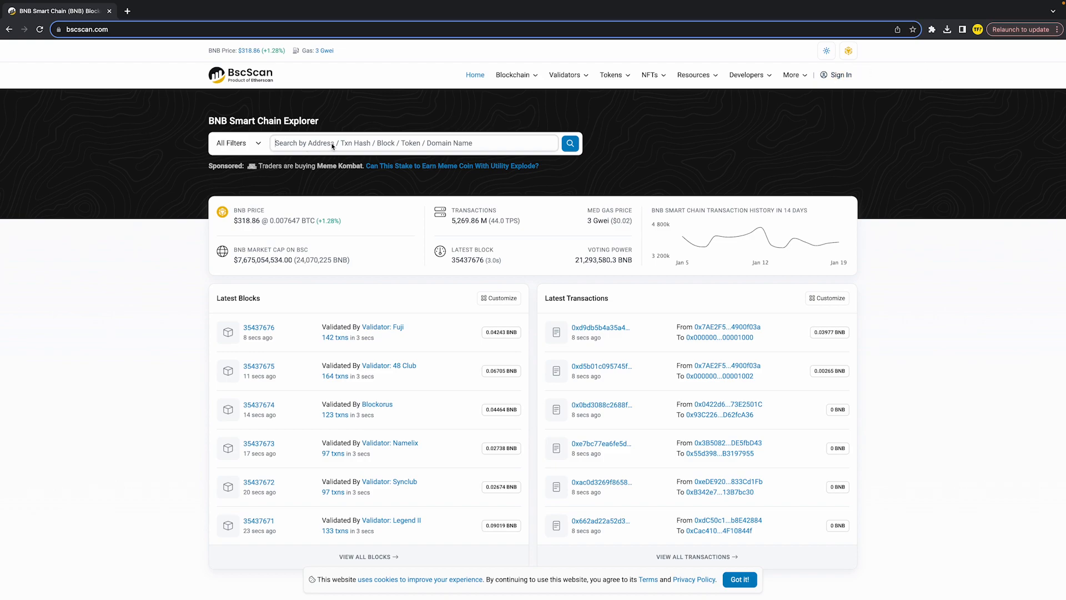
type("safemoon")
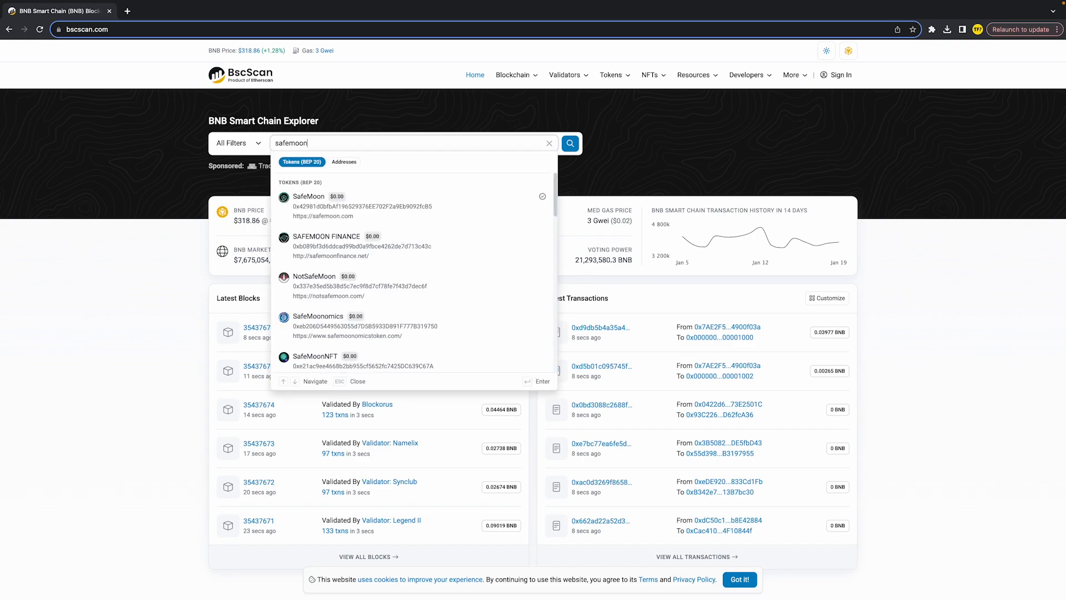
mouse_move(252, 168)
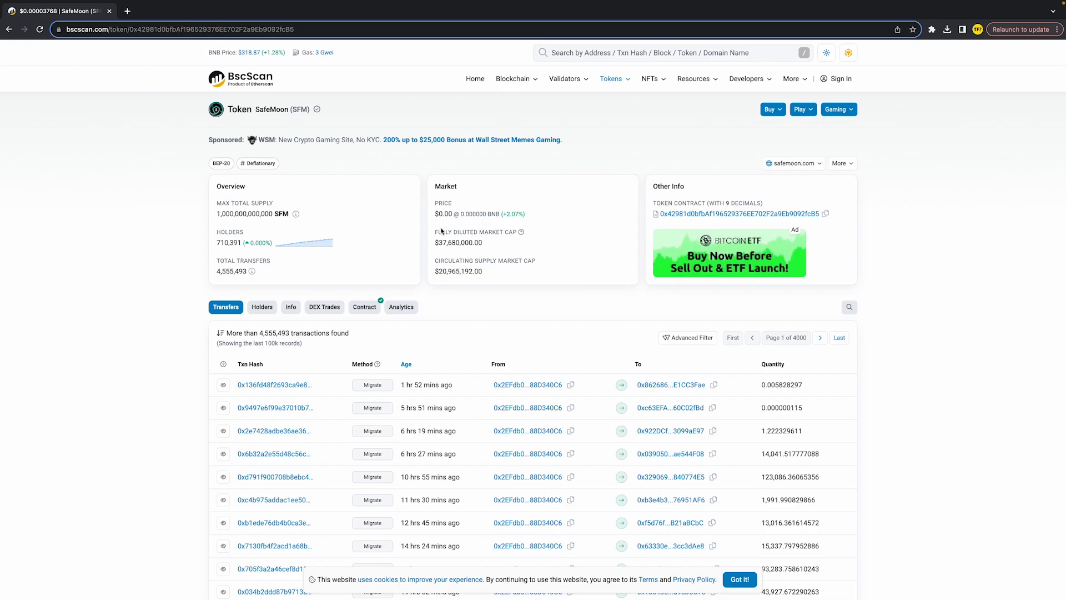
Review SafeMoon's contract source code after briefly returning to Transfers, then open a new tab.
left_click(365, 306)
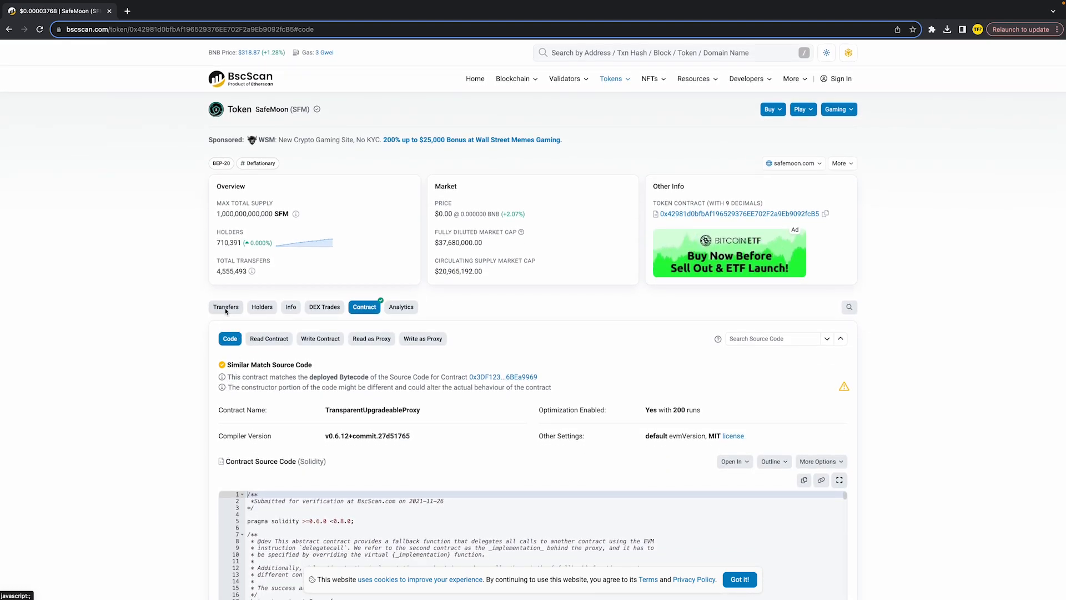
left_click(225, 307)
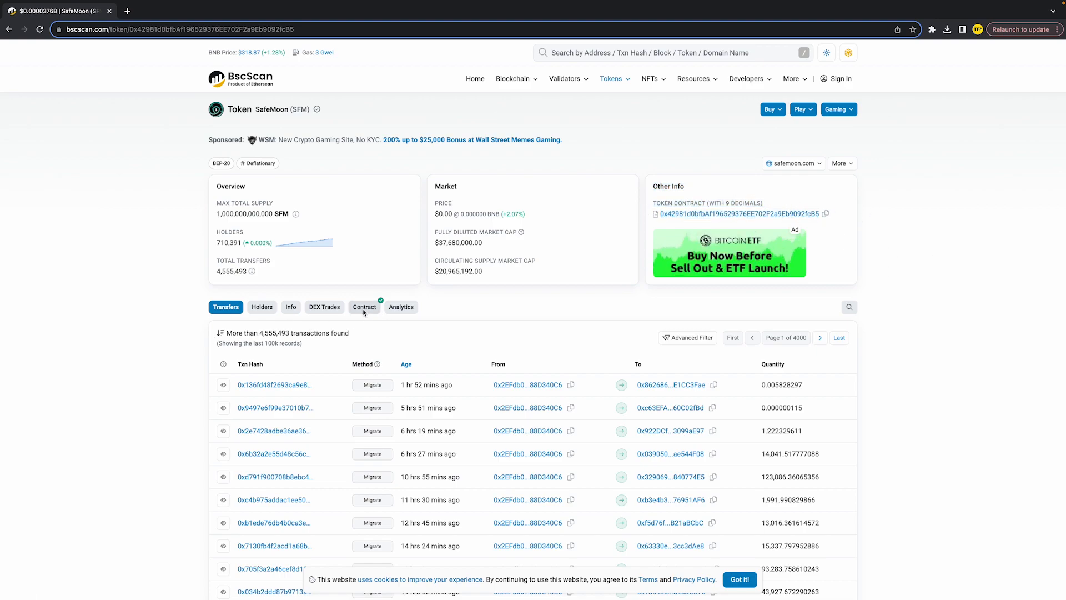
left_click(363, 307)
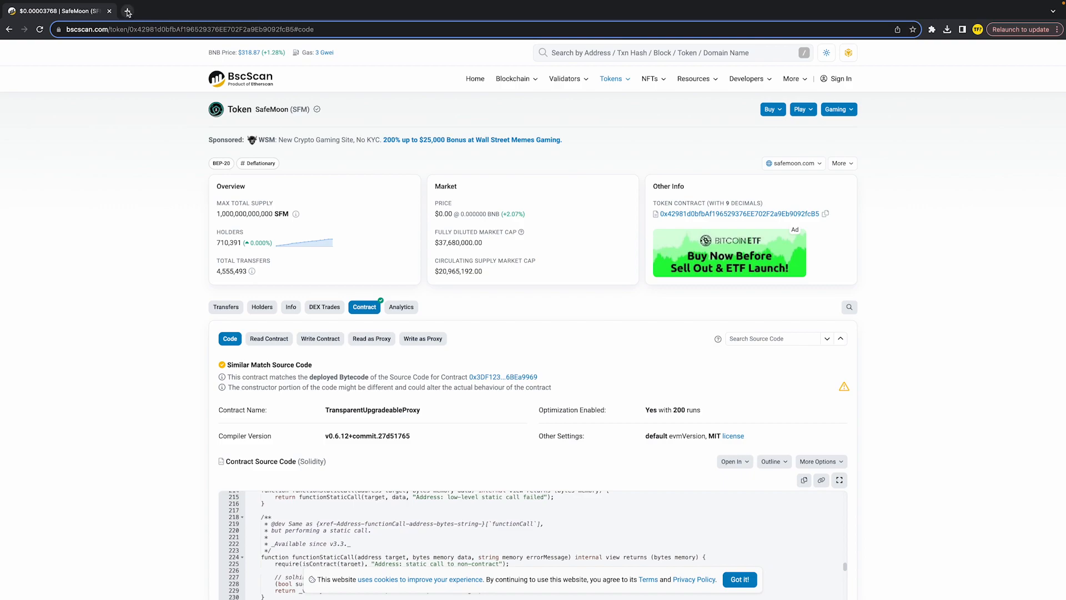
left_click(127, 11)
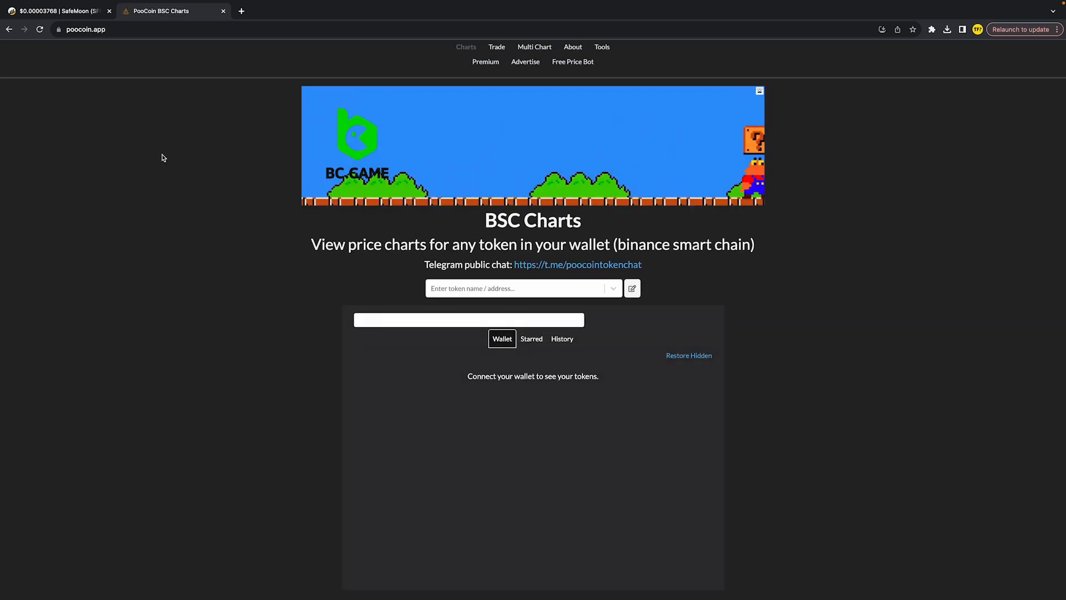
Paste the address 0x42981d0bfbAf196529376EE702F2a9Eb9092fcB5 into PooCoin's token search, then return to SafeMoon.
left_click(517, 287)
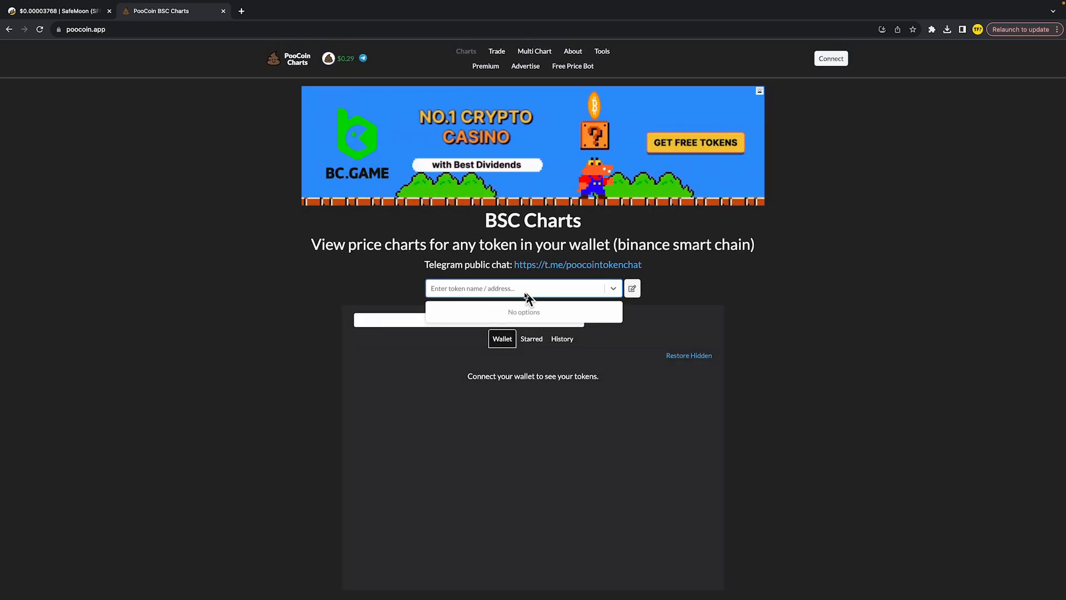
type("0x42981d0bfbAf196529376EE702F2a9Eb9092fcB5")
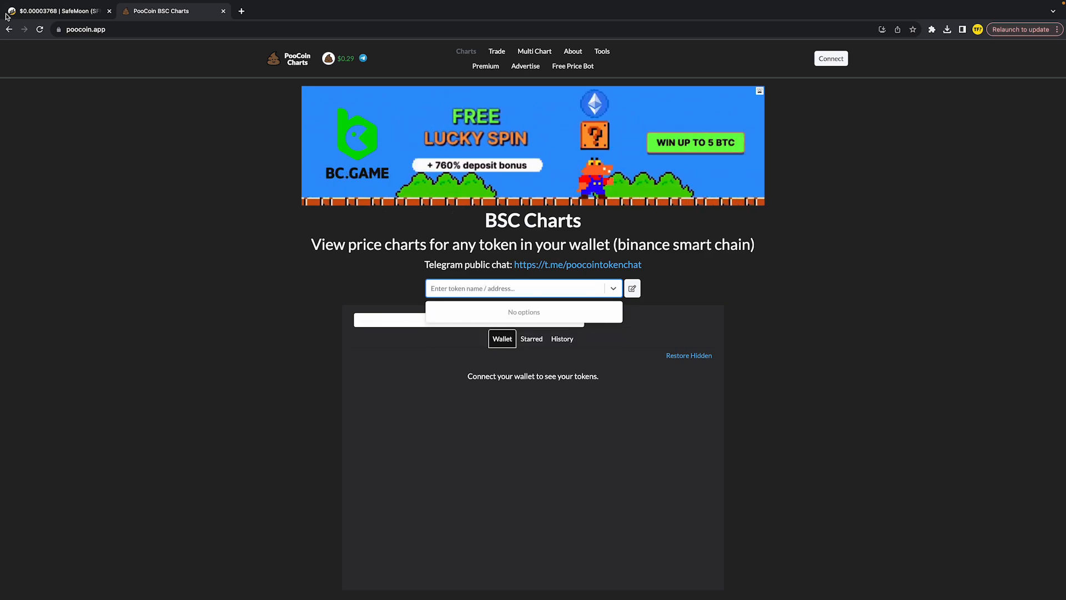
left_click(55, 11)
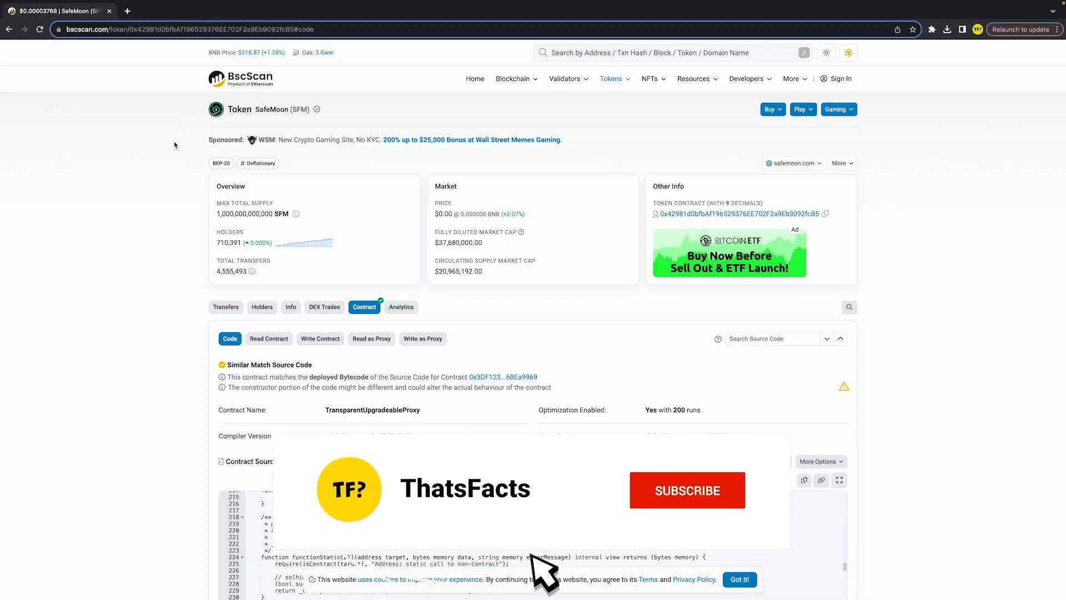
Click on the BscScan SafeMoon contract source code page.
left_click(687, 490)
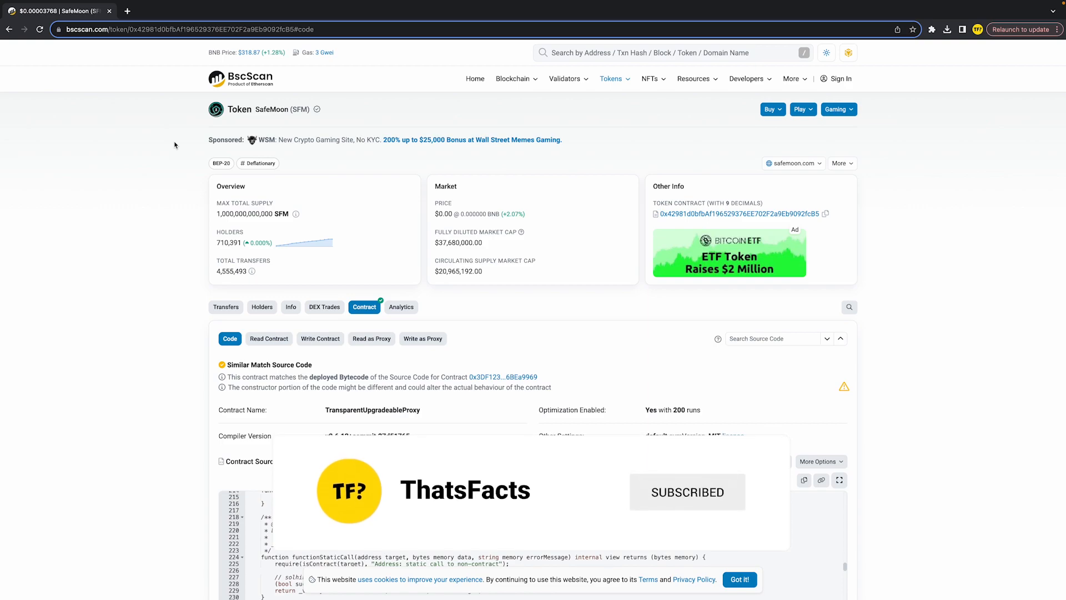